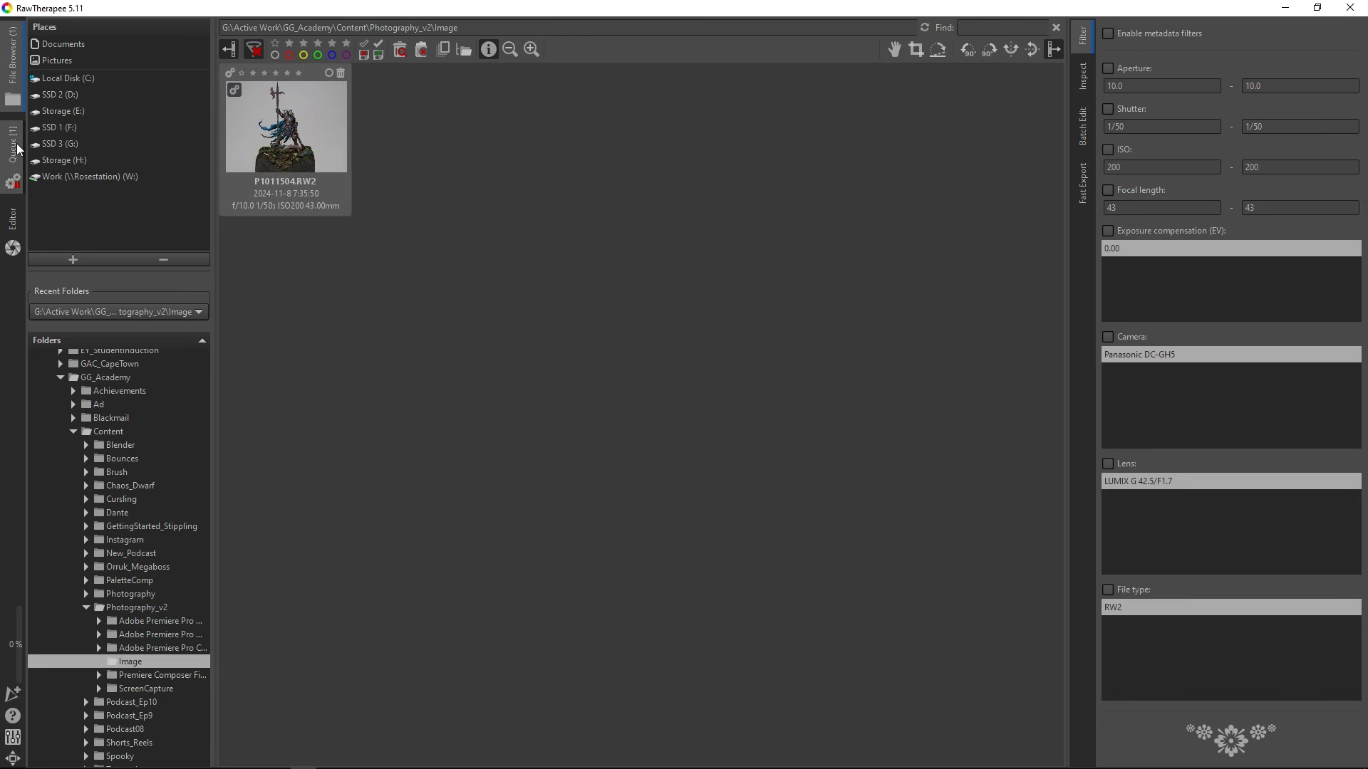
# Step: Show the processing queue and bring up the P1011504.RW2 thumbnail's context menu
pyautogui.click(11, 143)
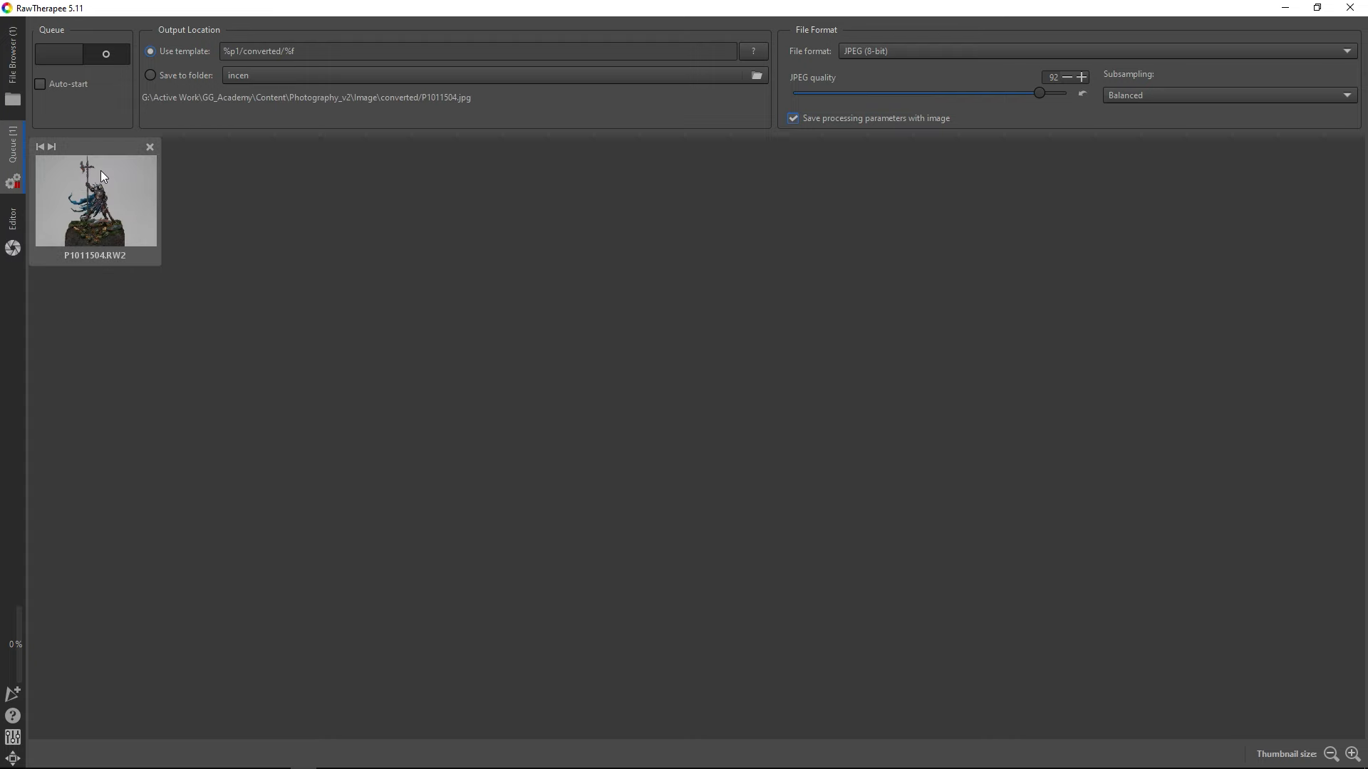
pyautogui.rightClick(102, 176)
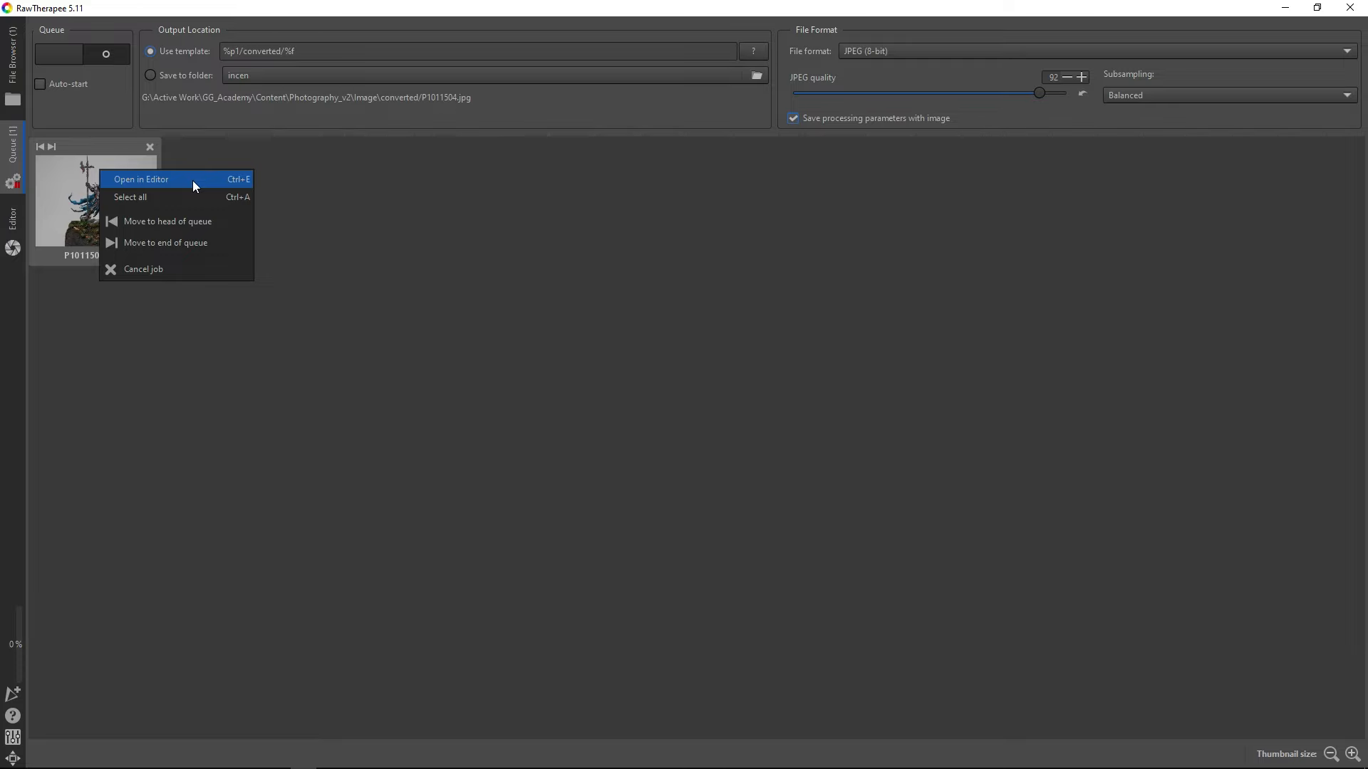
# Step: Open P1011504.RW2 in the editor and check single-channel preview and full histogram
pyautogui.click(150, 179)
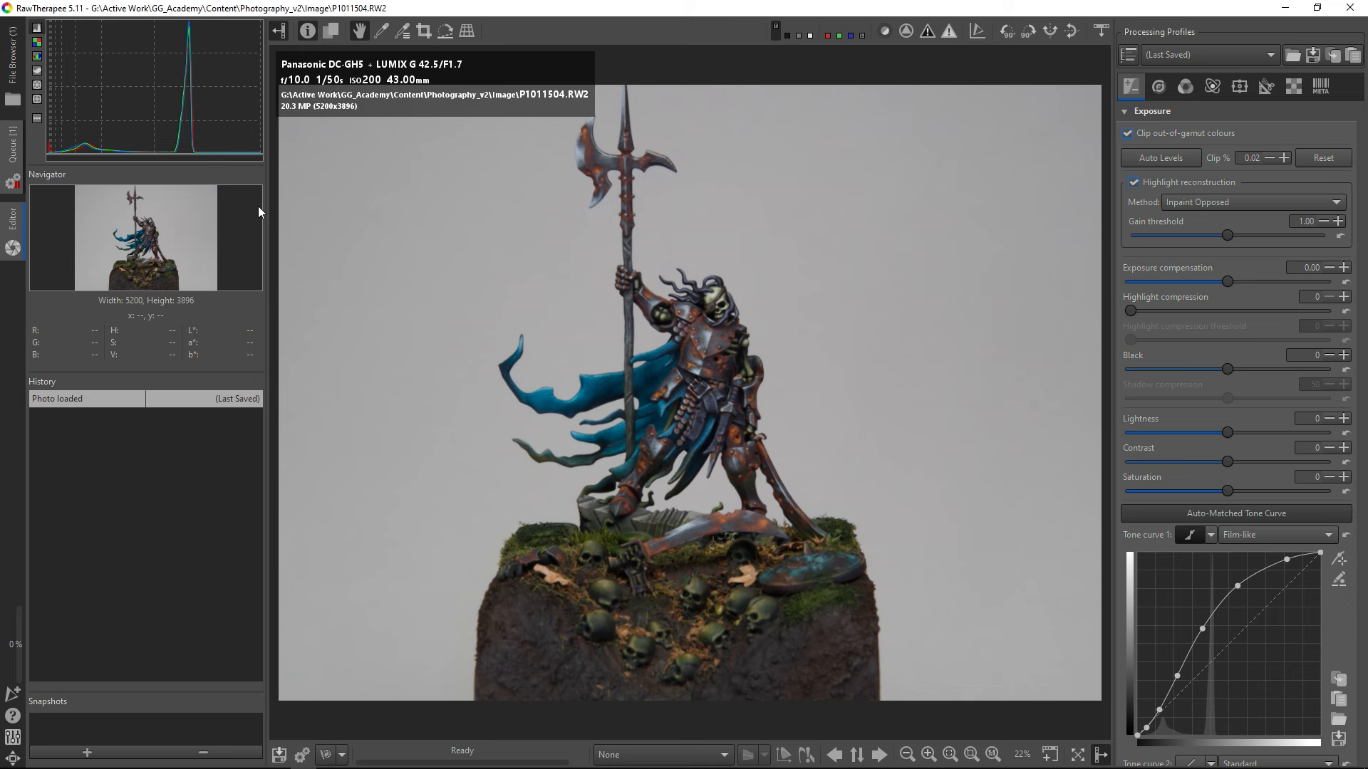
pyautogui.moveTo(246, 205)
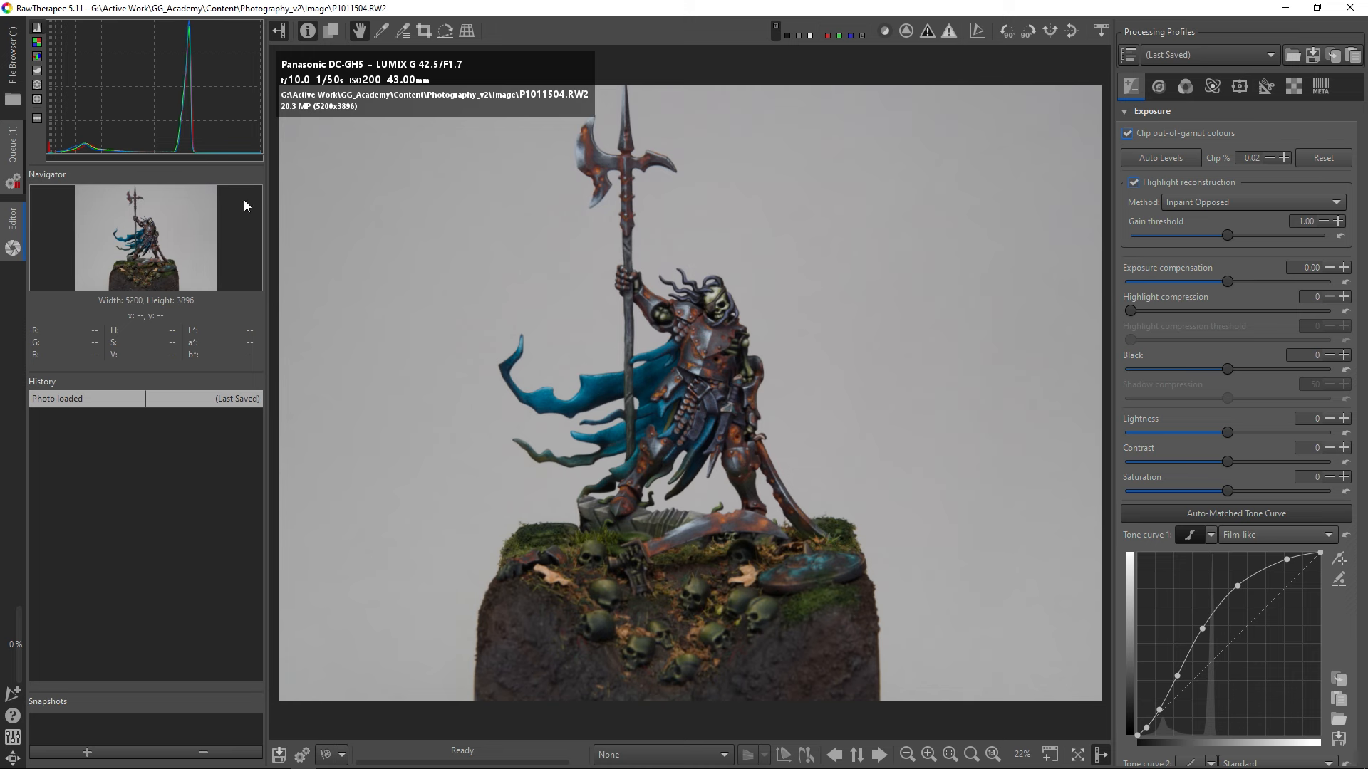
pyautogui.moveTo(384, 47)
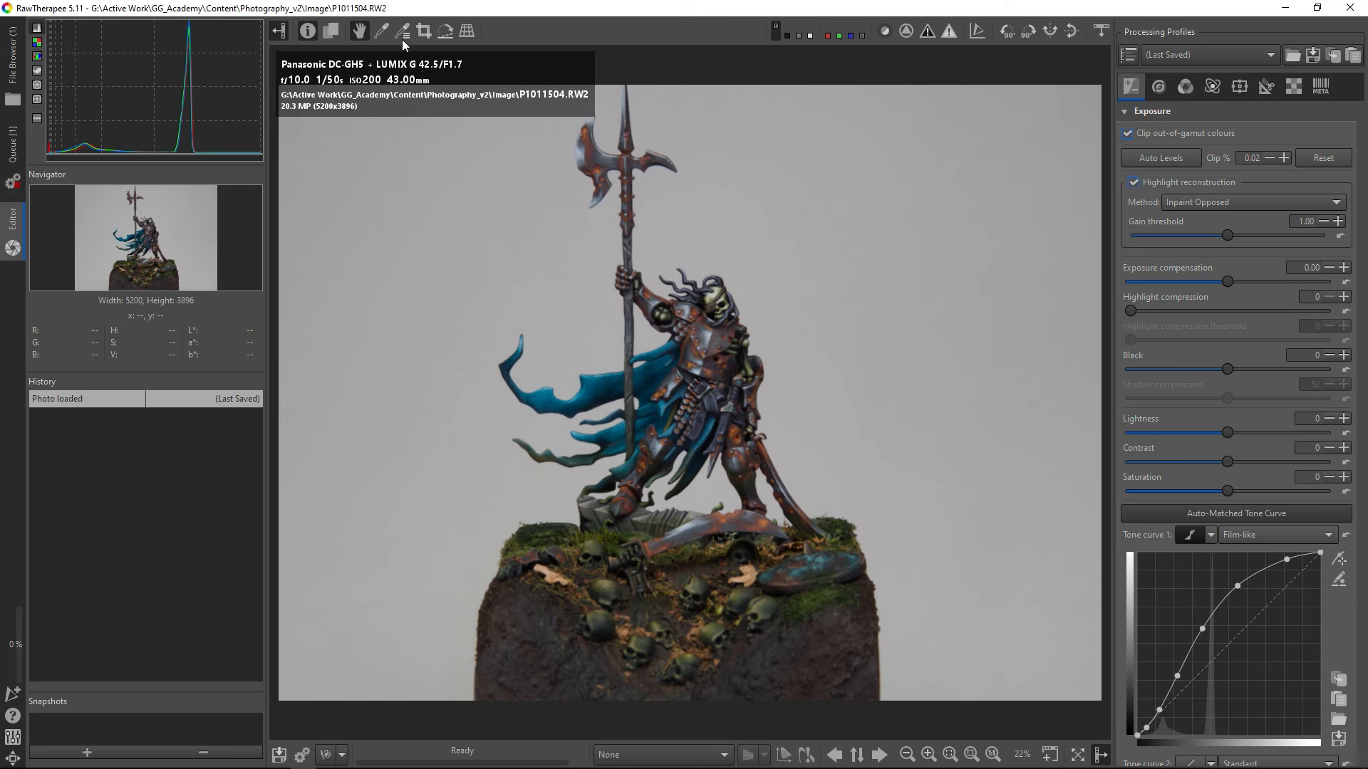
pyautogui.moveTo(299, 98)
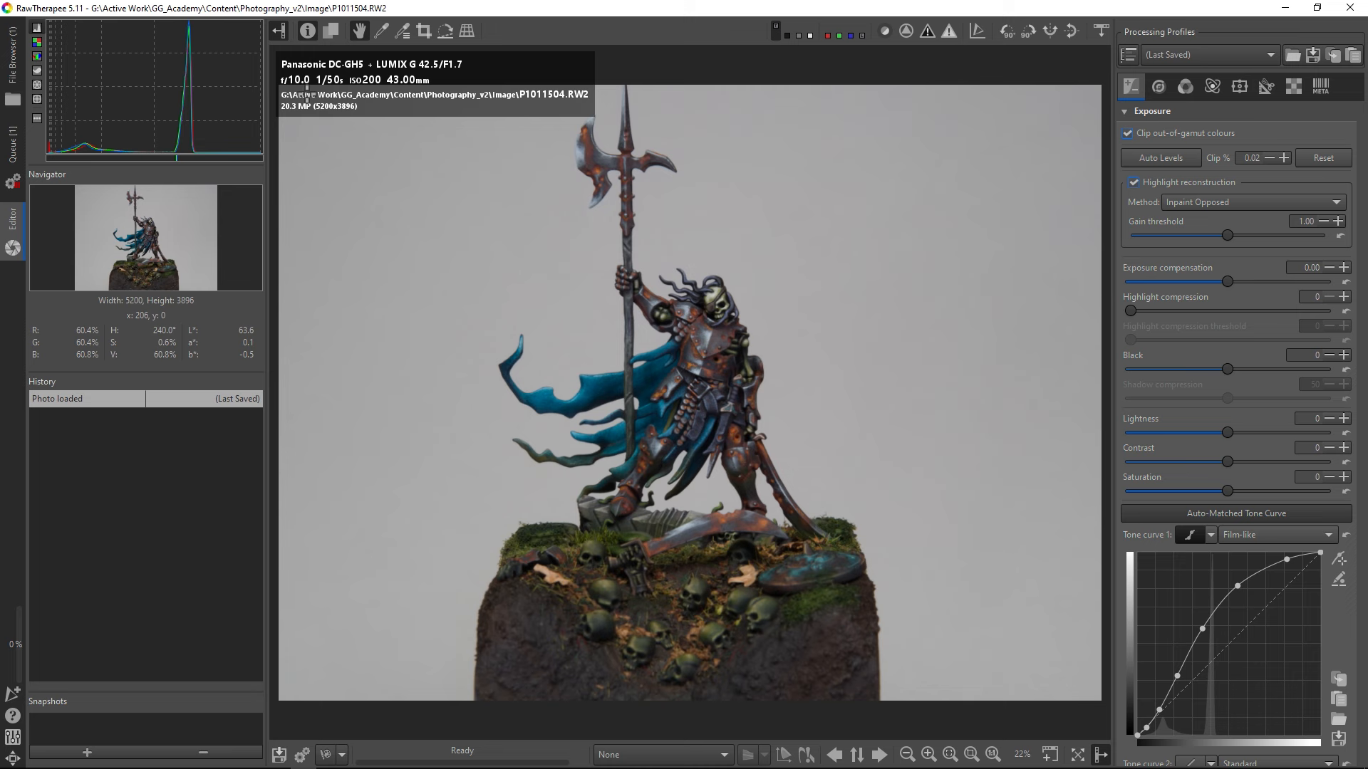
pyautogui.moveTo(373, 91)
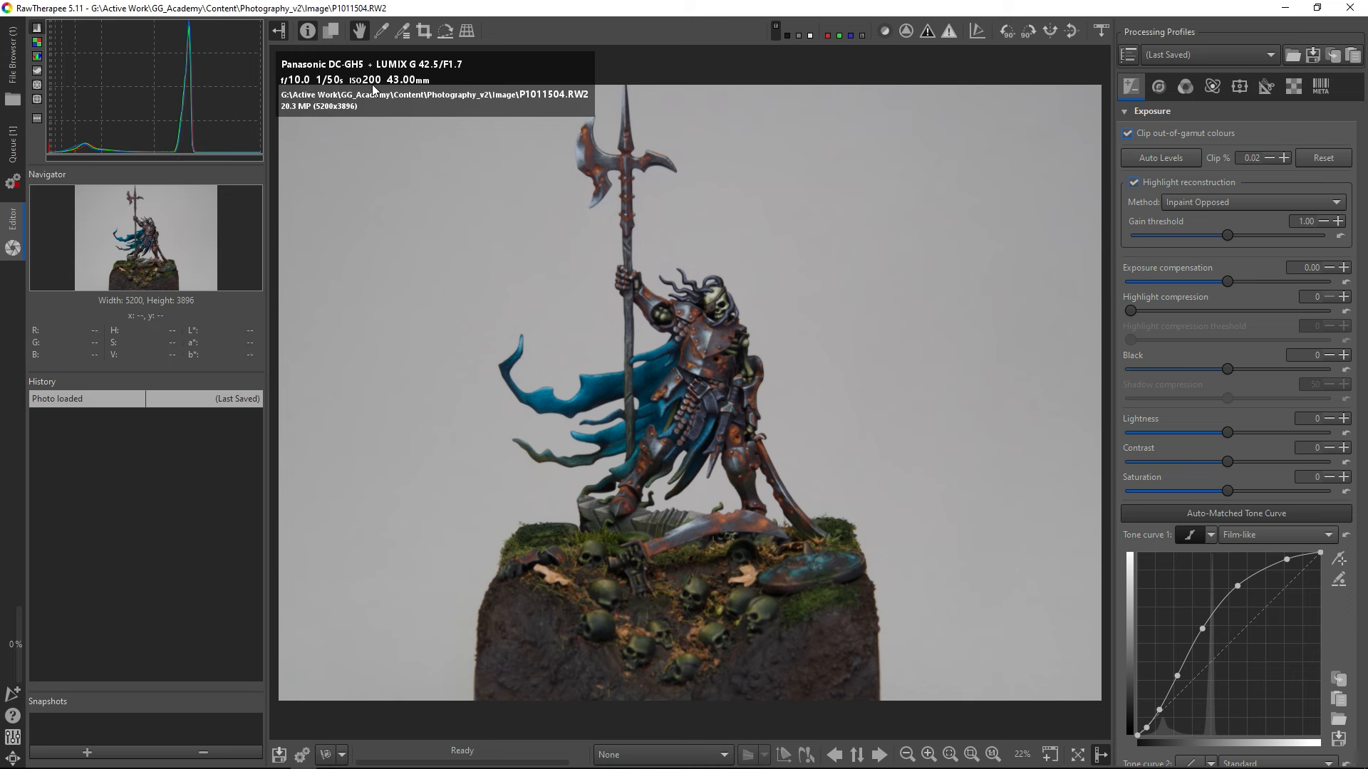
pyautogui.moveTo(745, 519)
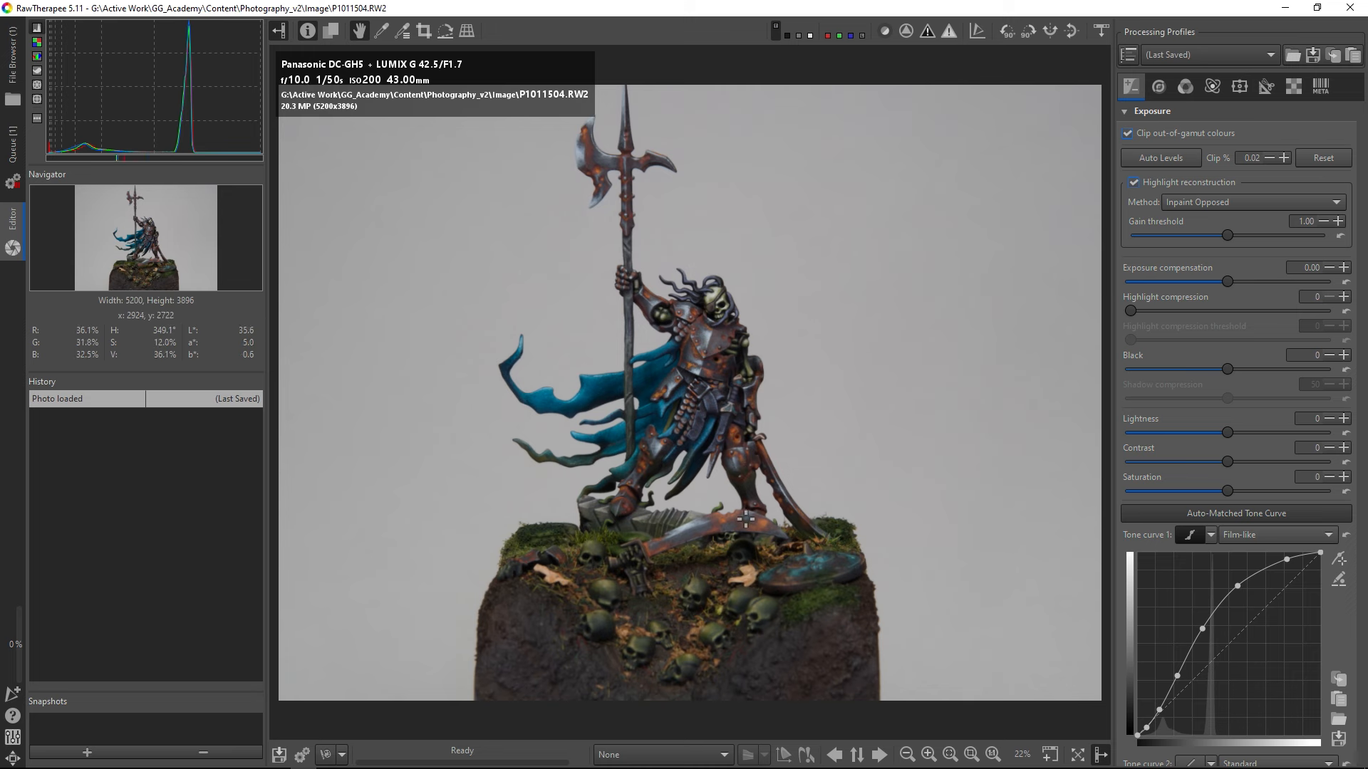
pyautogui.moveTo(826, 405)
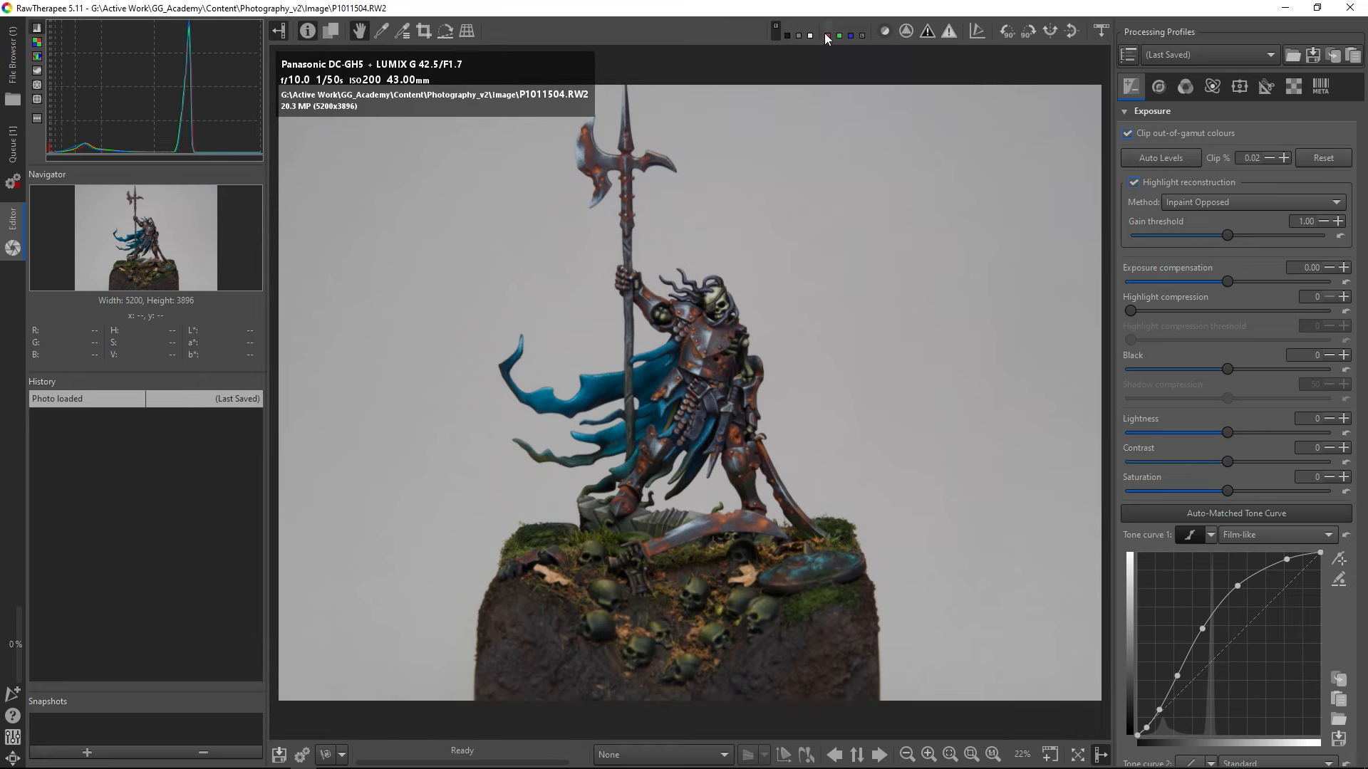
pyautogui.click(849, 34)
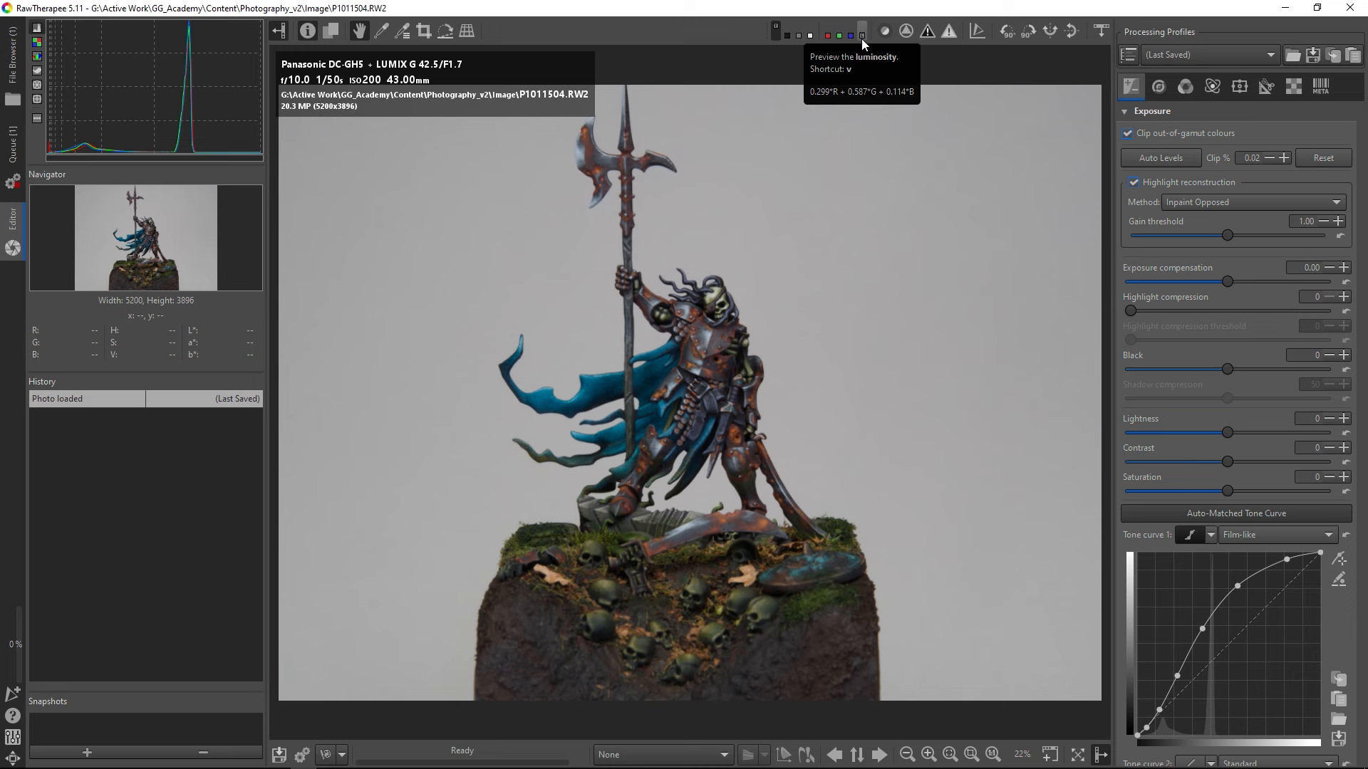
pyautogui.moveTo(391, 152)
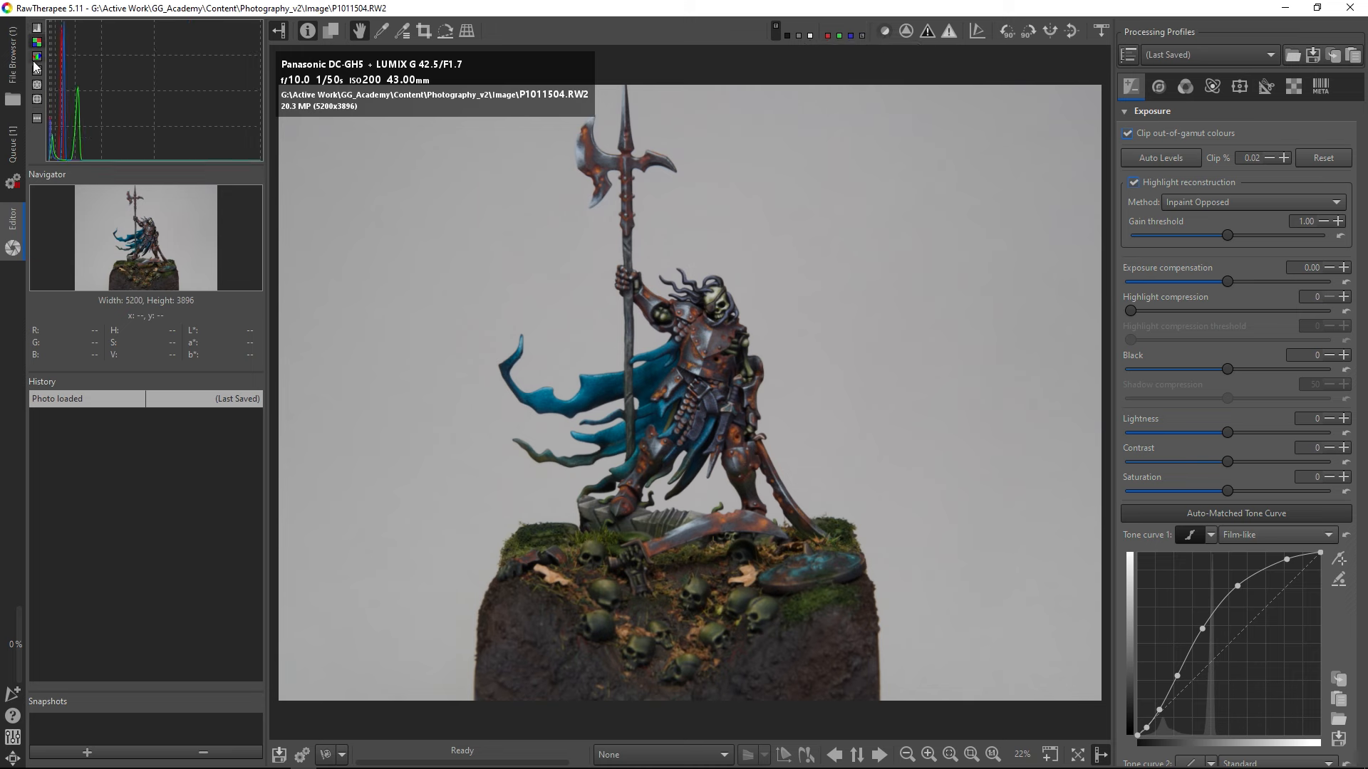
pyautogui.click(30, 89)
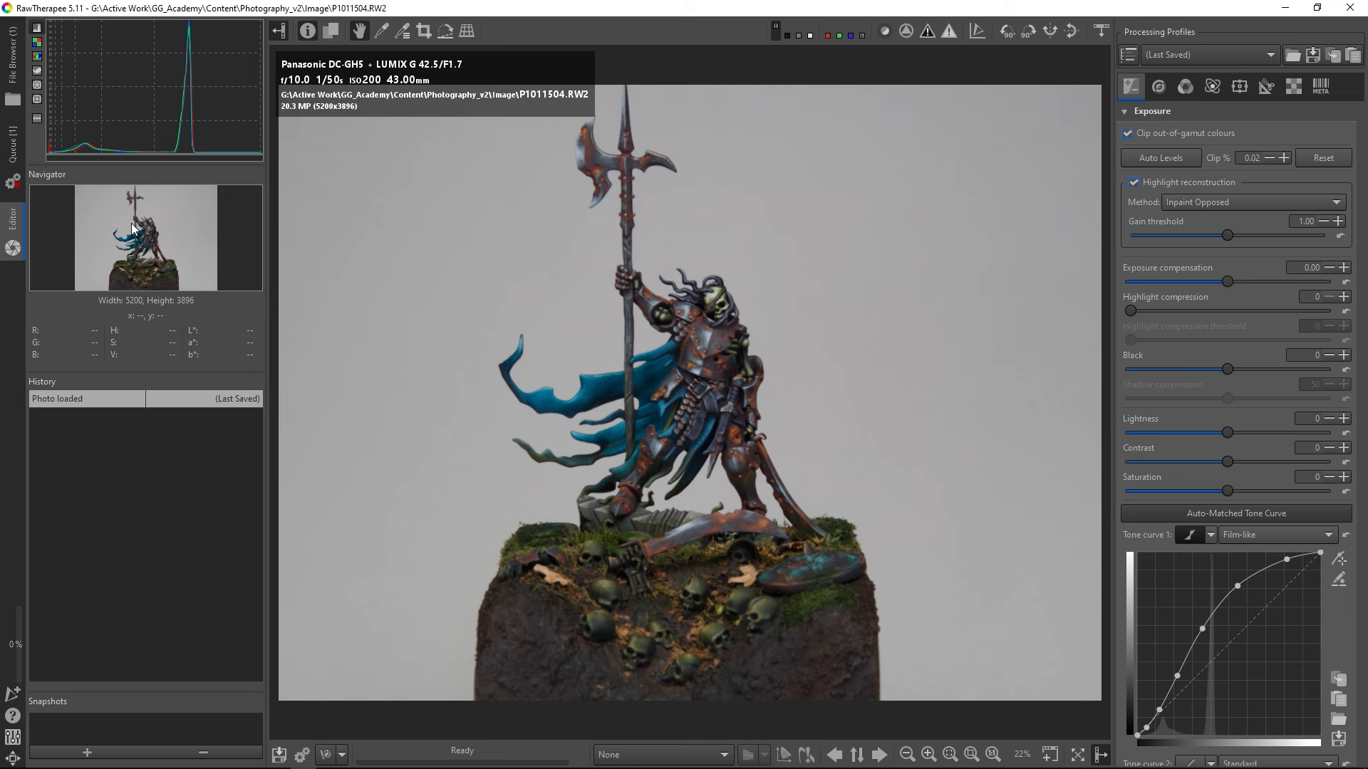
pyautogui.moveTo(32, 499)
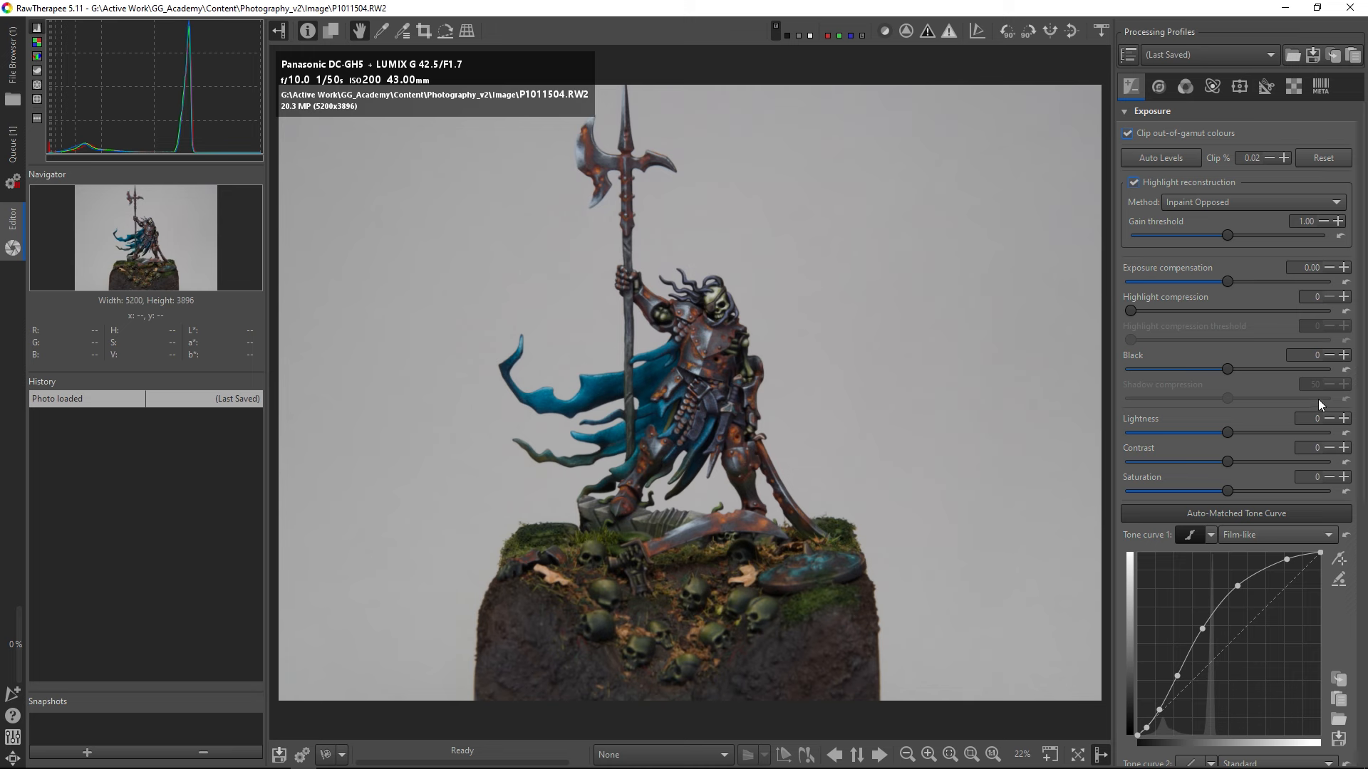
pyautogui.moveTo(1217, 42)
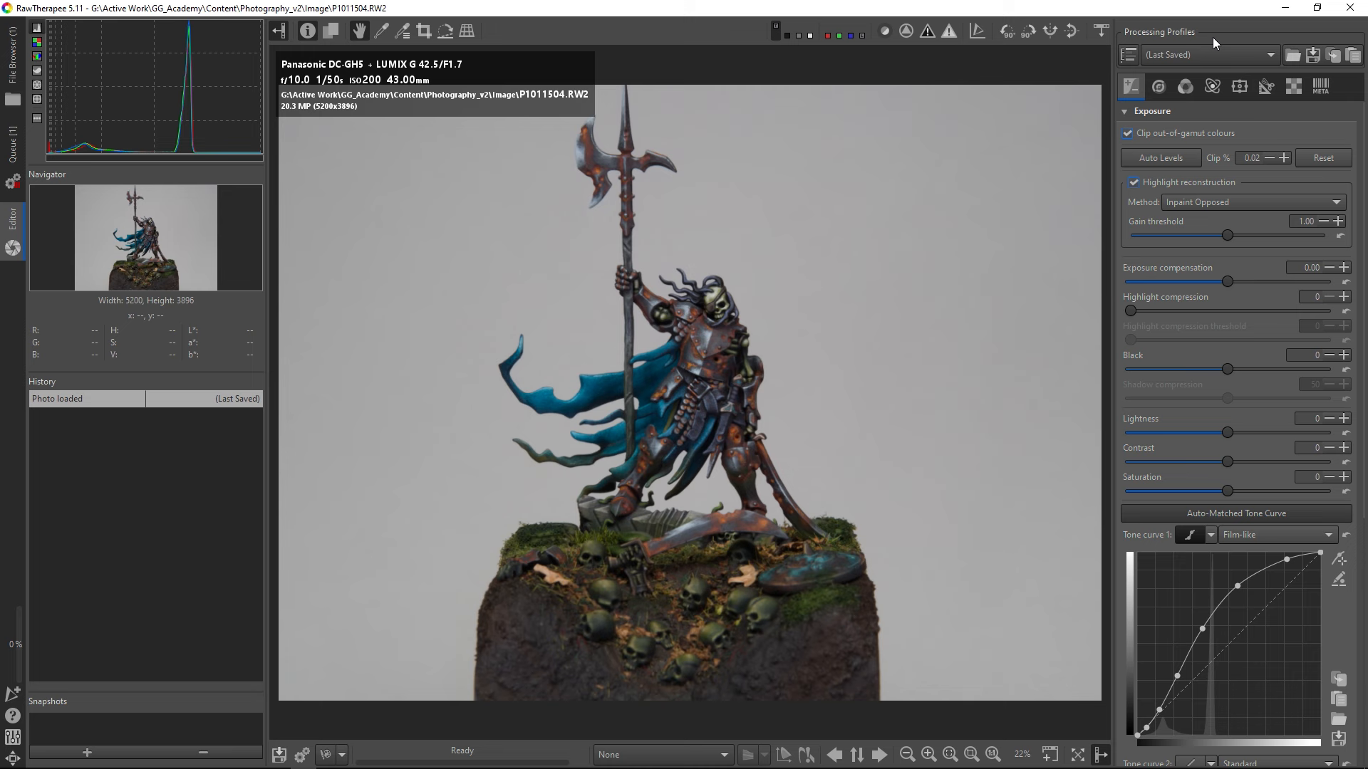
pyautogui.moveTo(1185, 86)
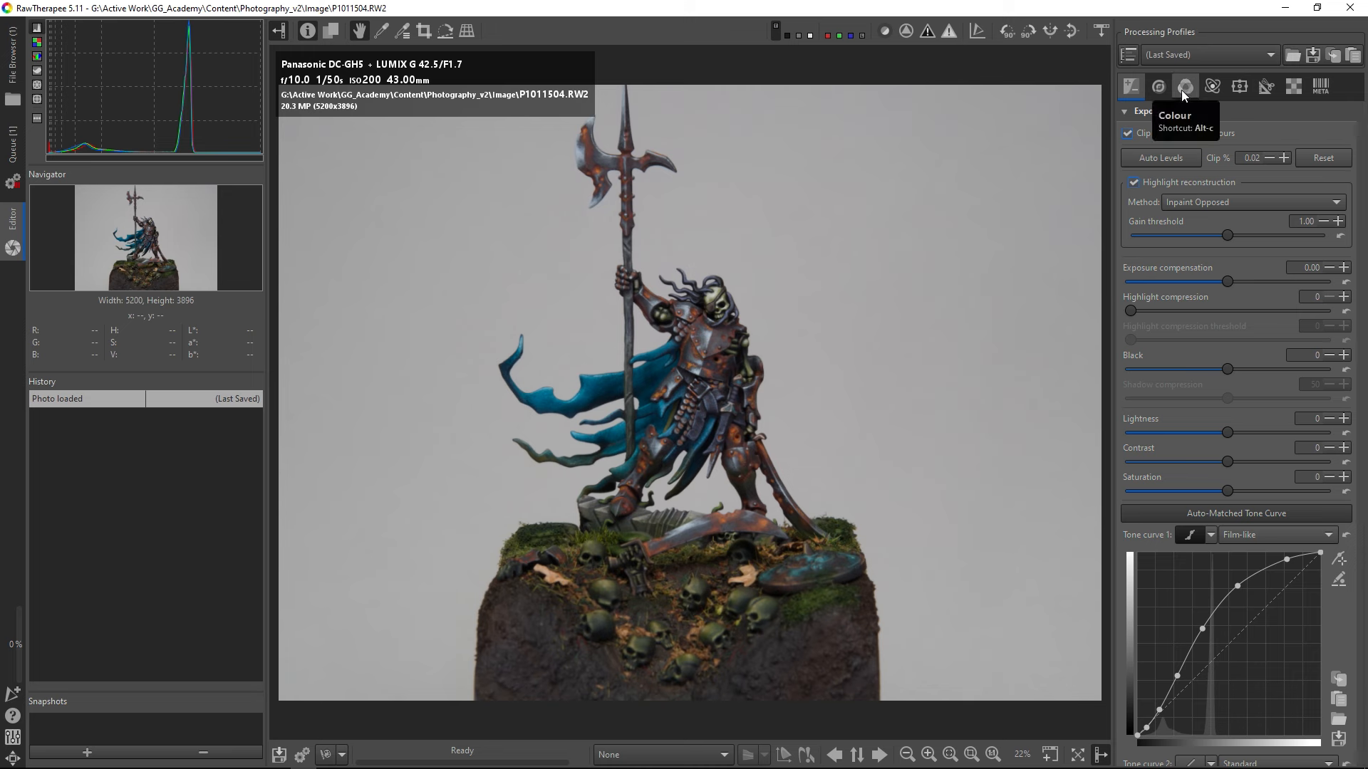
# Step: On the Colour tab, sweep White Balance temperature cool to warm, settling at 5690
pyautogui.click(1184, 86)
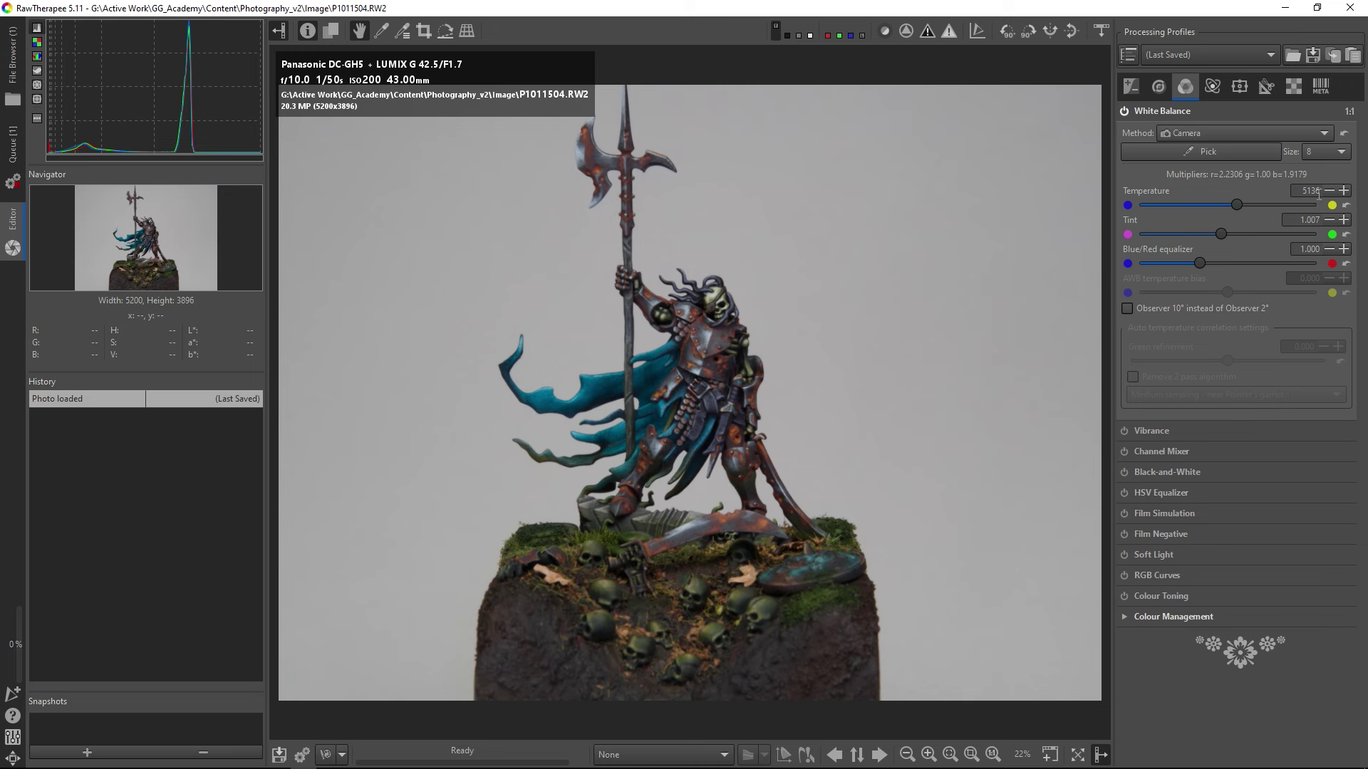
pyautogui.moveTo(1178, 158)
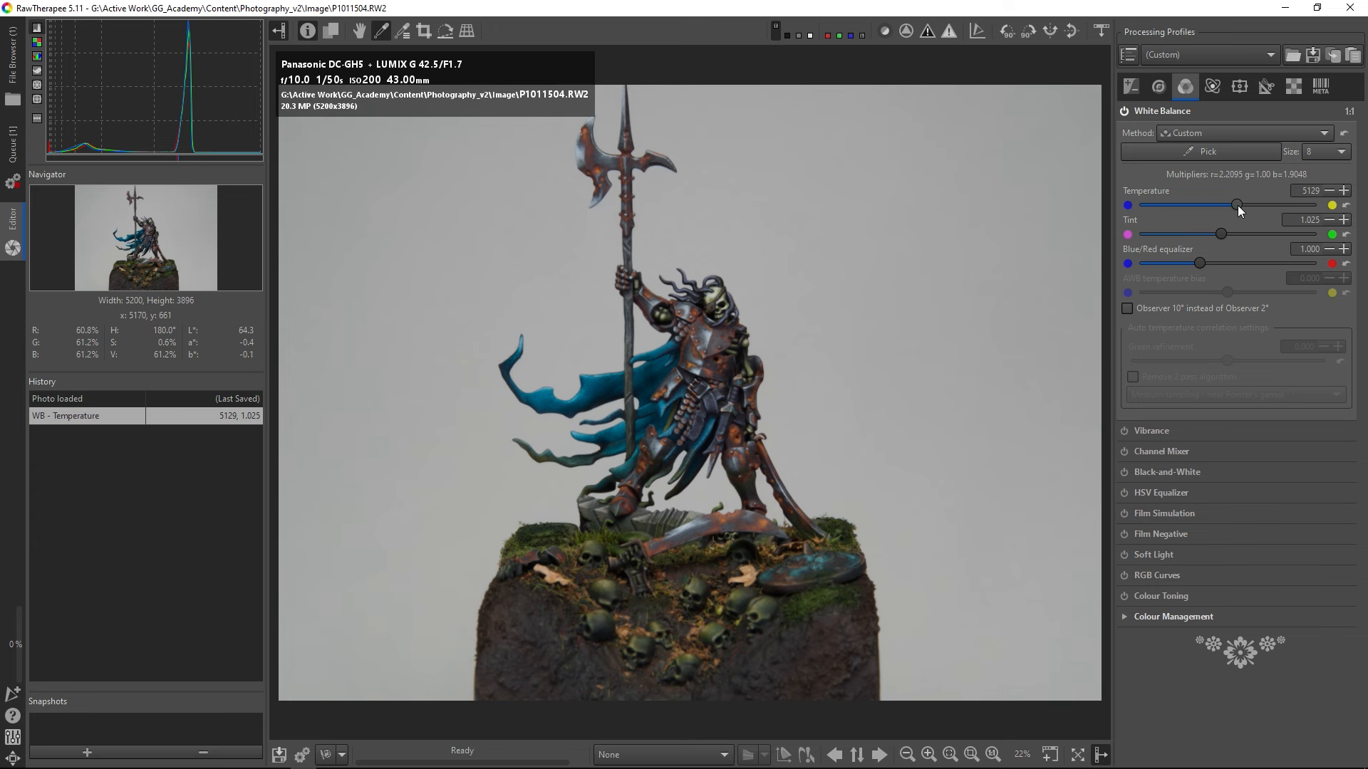
pyautogui.moveTo(1236, 205); pyautogui.dragTo(1156, 204)
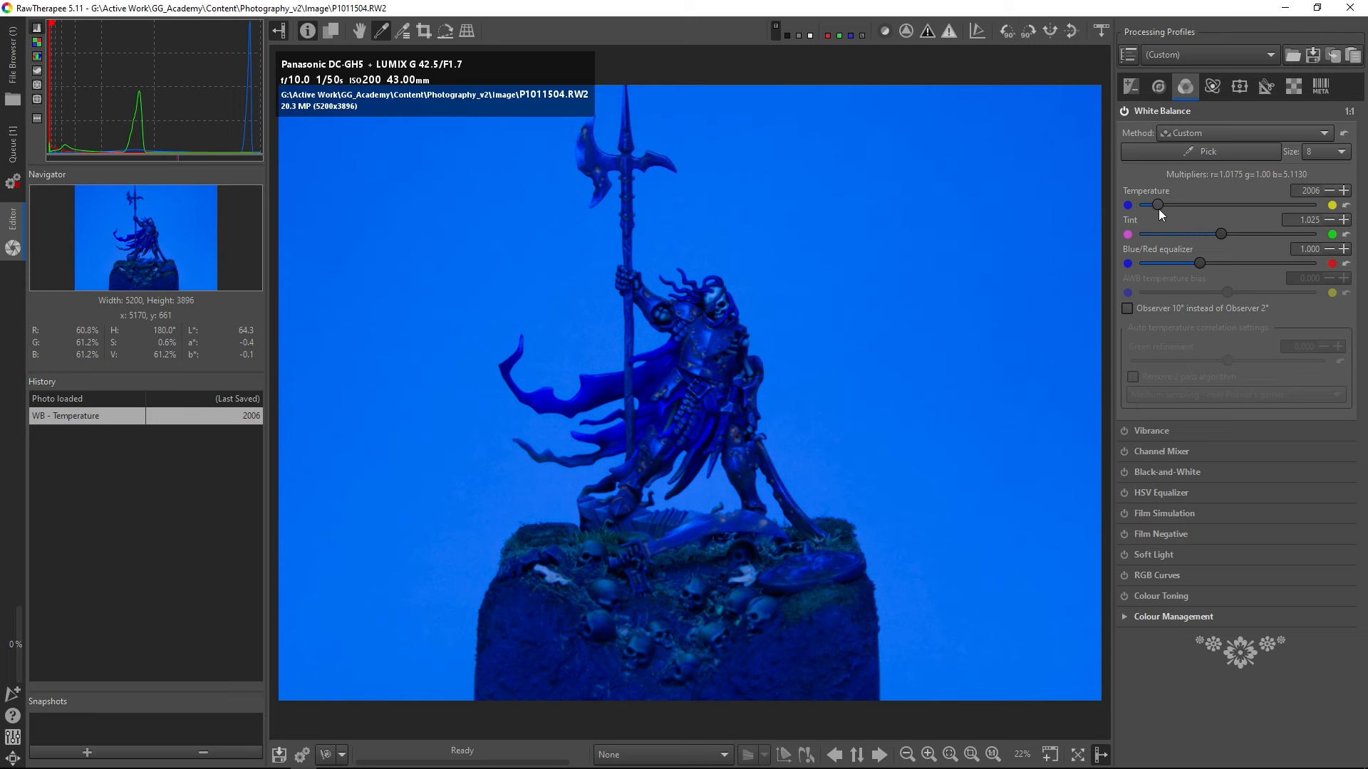
pyautogui.moveTo(1157, 204); pyautogui.dragTo(1205, 204)
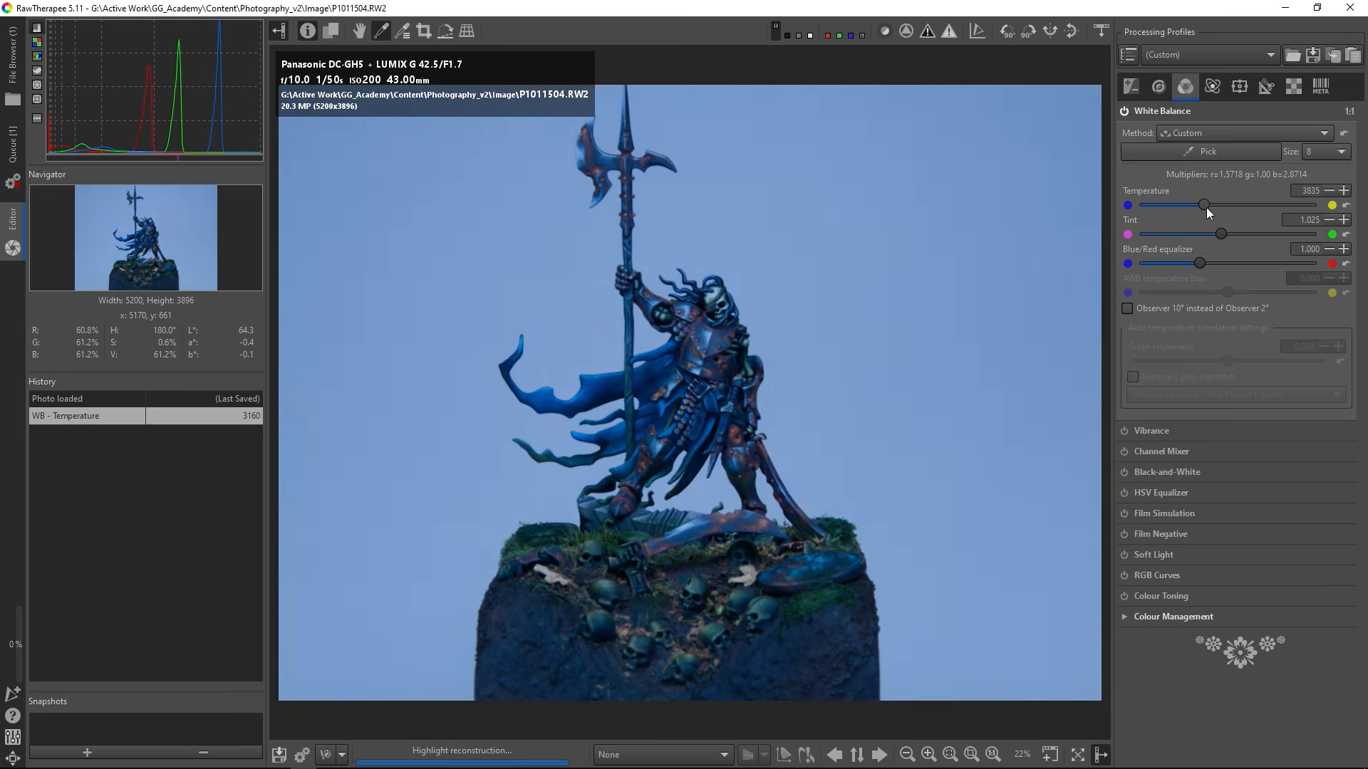
pyautogui.moveTo(1204, 205); pyautogui.dragTo(1278, 204)
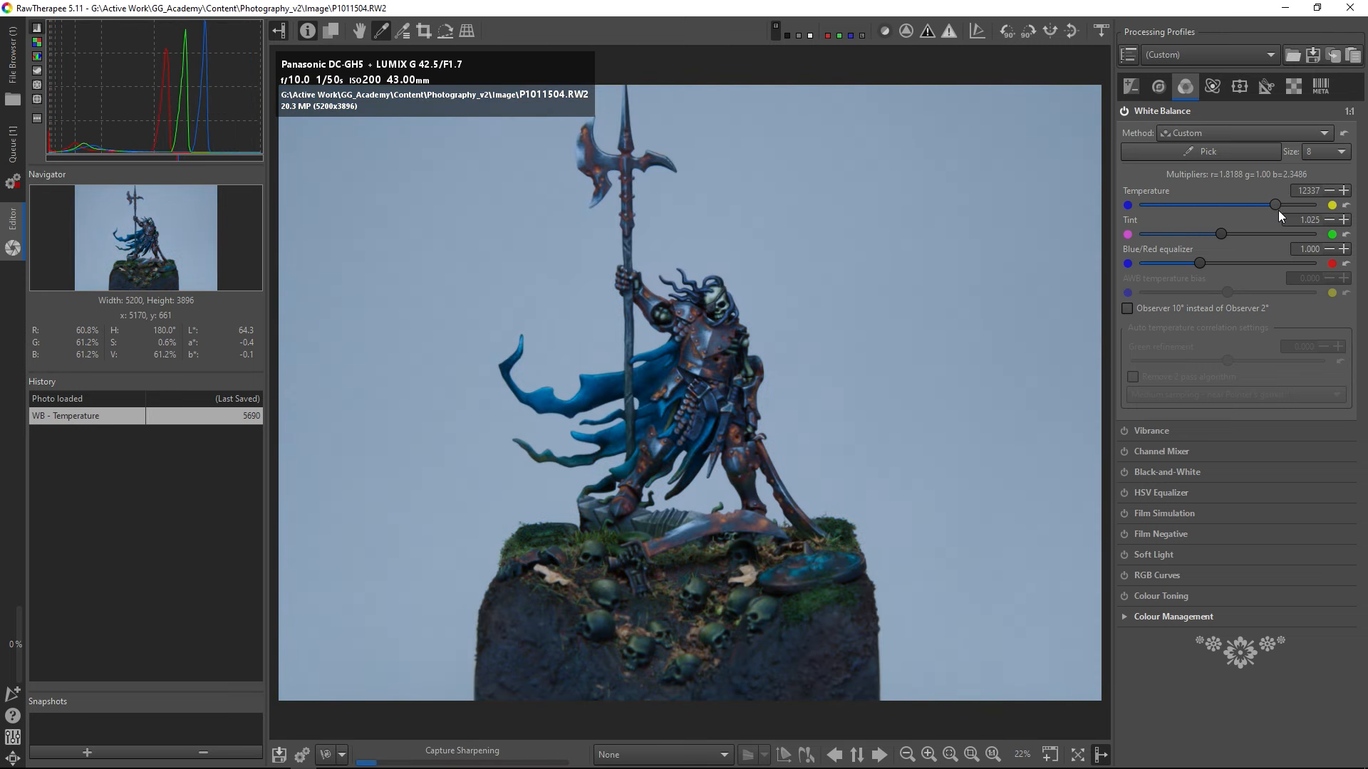
pyautogui.moveTo(1276, 205); pyautogui.dragTo(1246, 204)
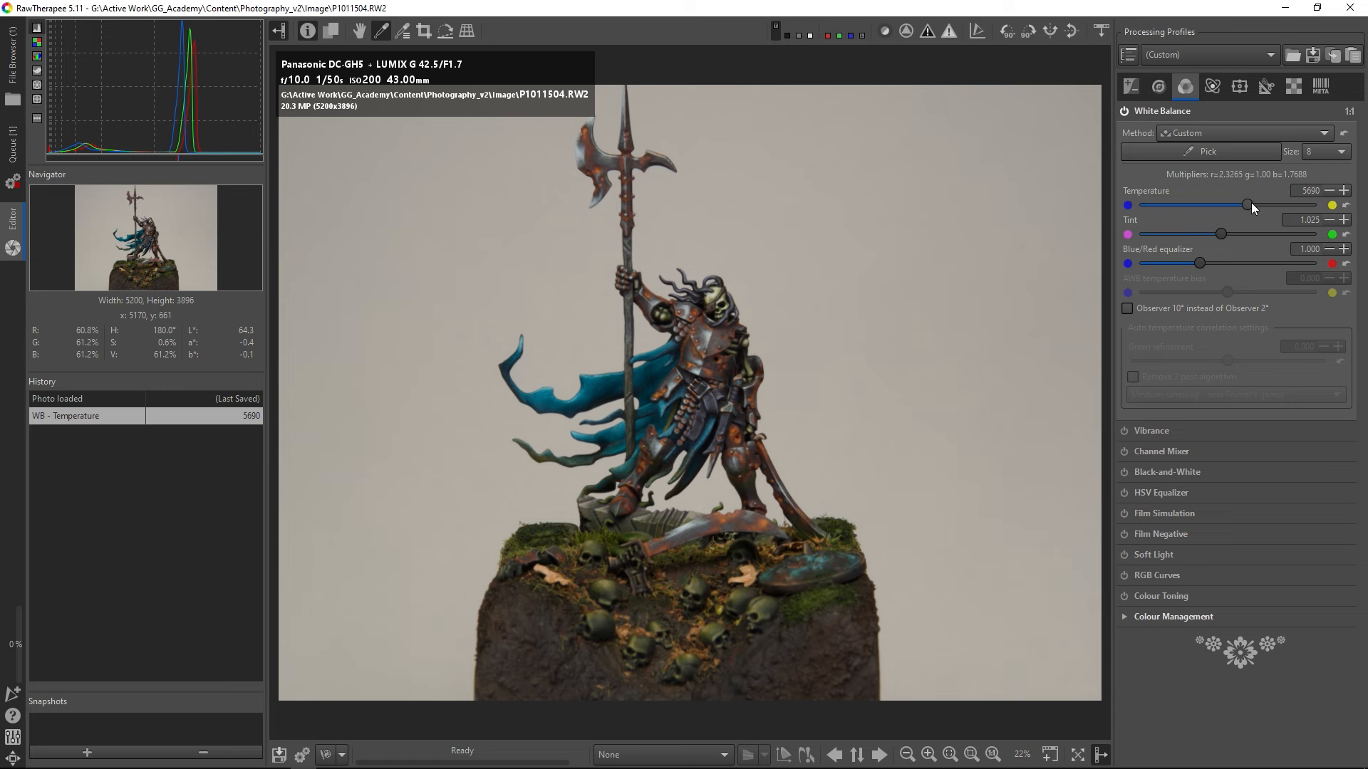
pyautogui.moveTo(1246, 204); pyautogui.dragTo(1271, 204)
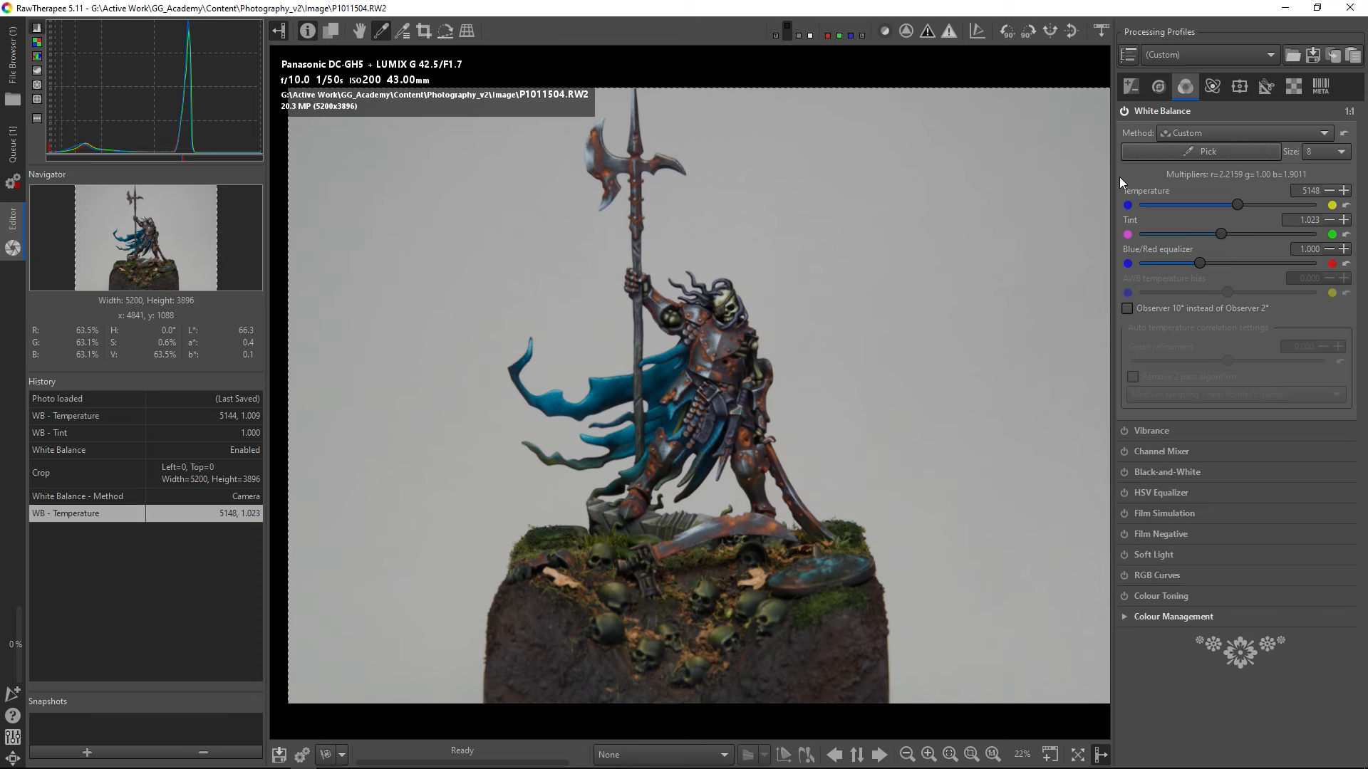
pyautogui.moveTo(764, 503)
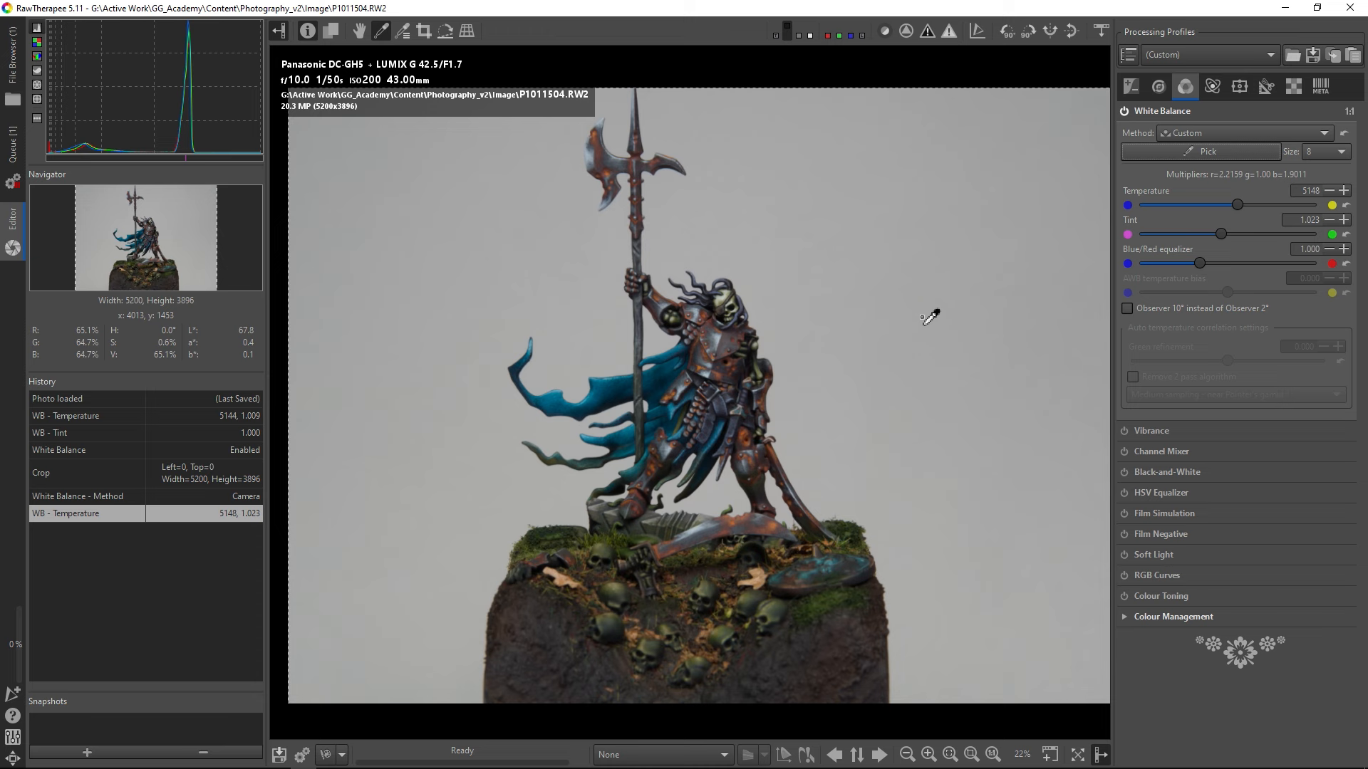
pyautogui.moveTo(918, 318)
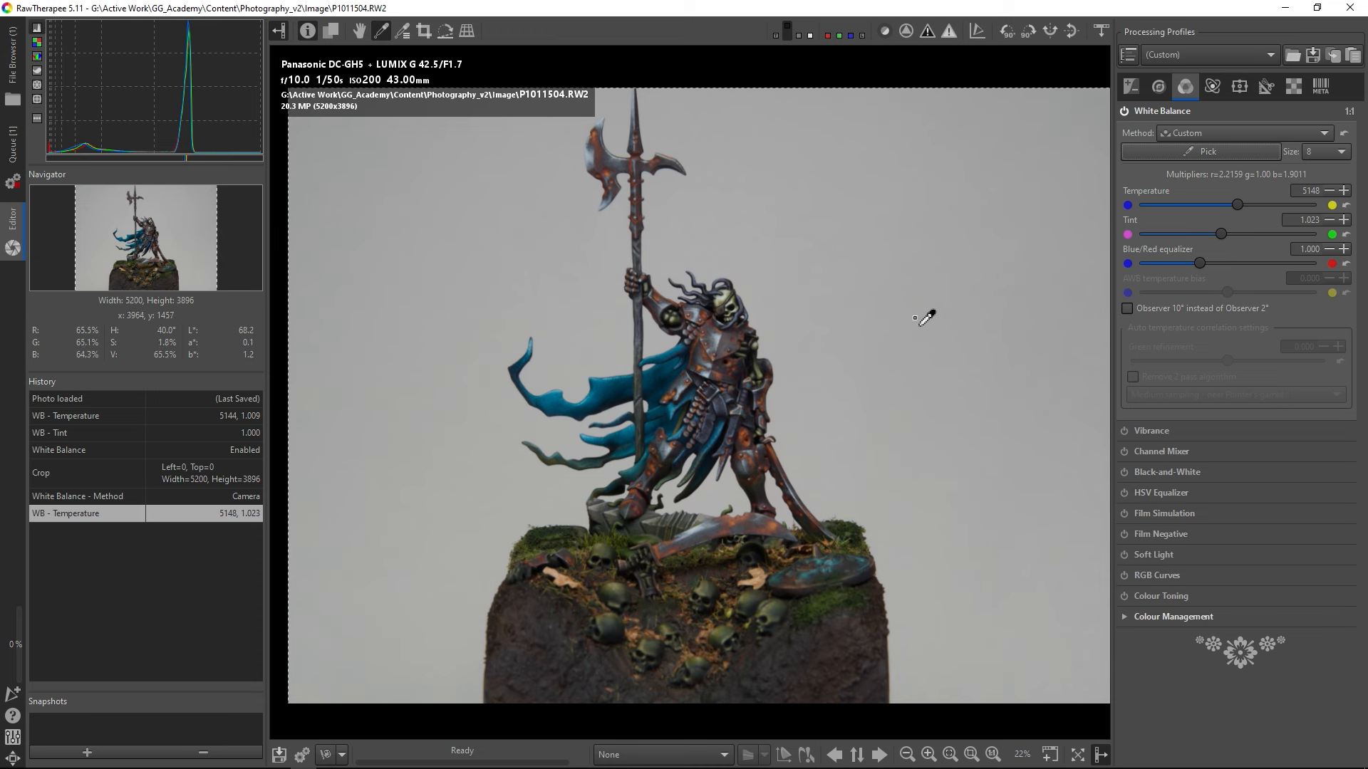